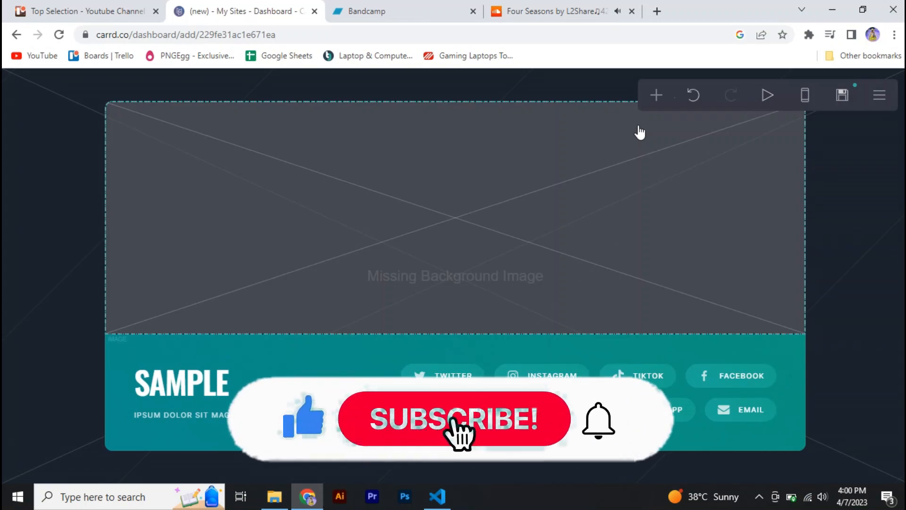
- Add an Audio element below the footer and review its accepted URL formats
left_click(455, 419)
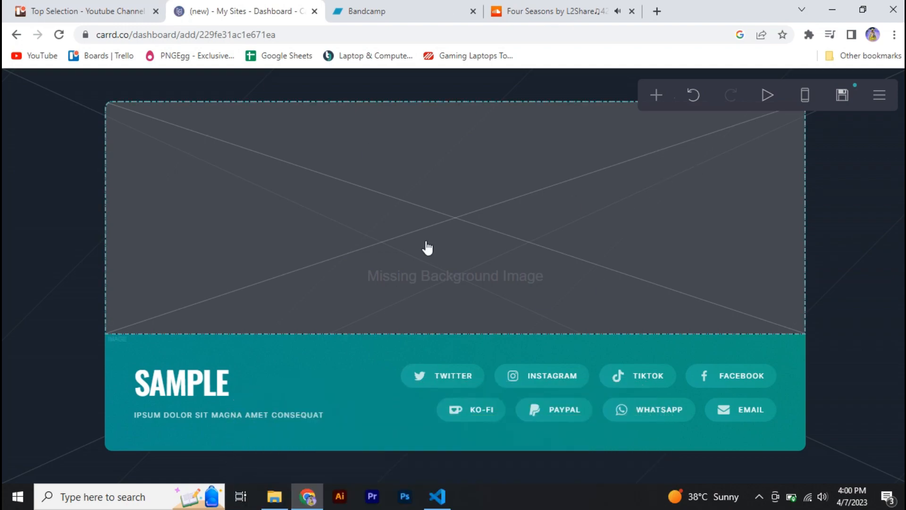
mouse_move(425, 311)
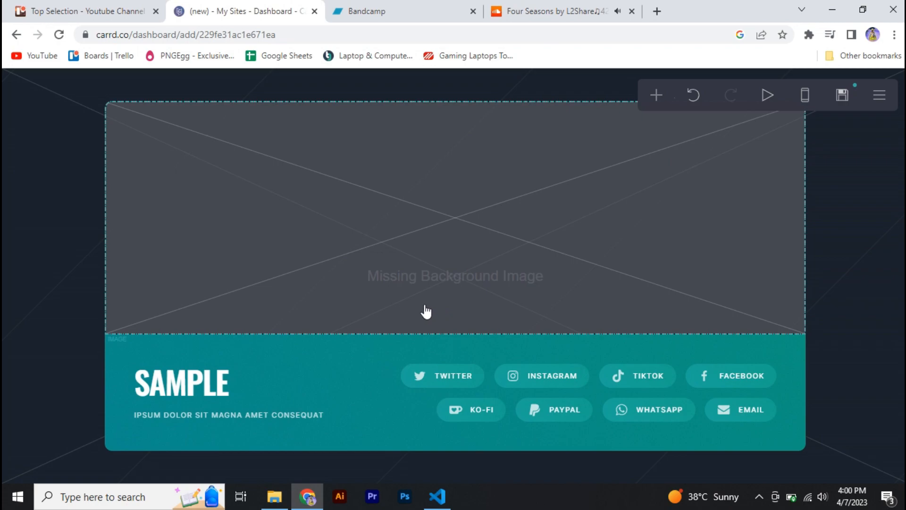
mouse_move(607, 305)
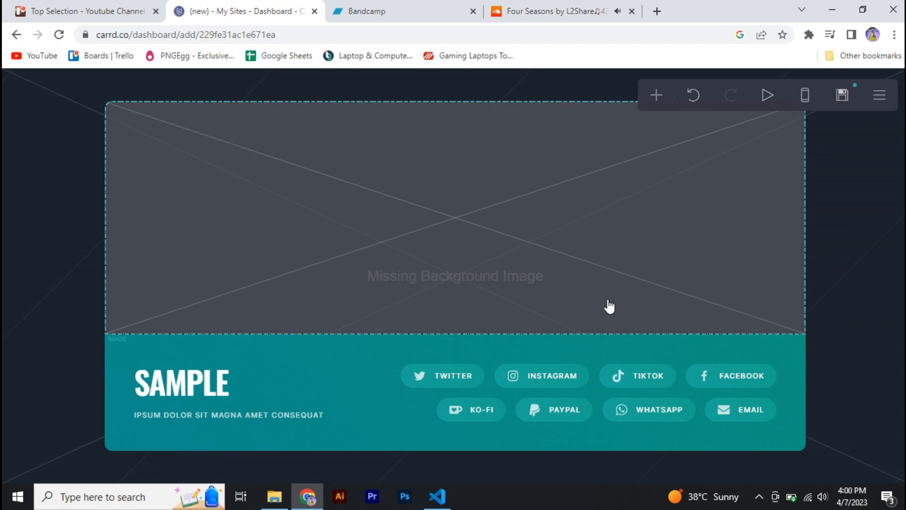
mouse_move(388, 212)
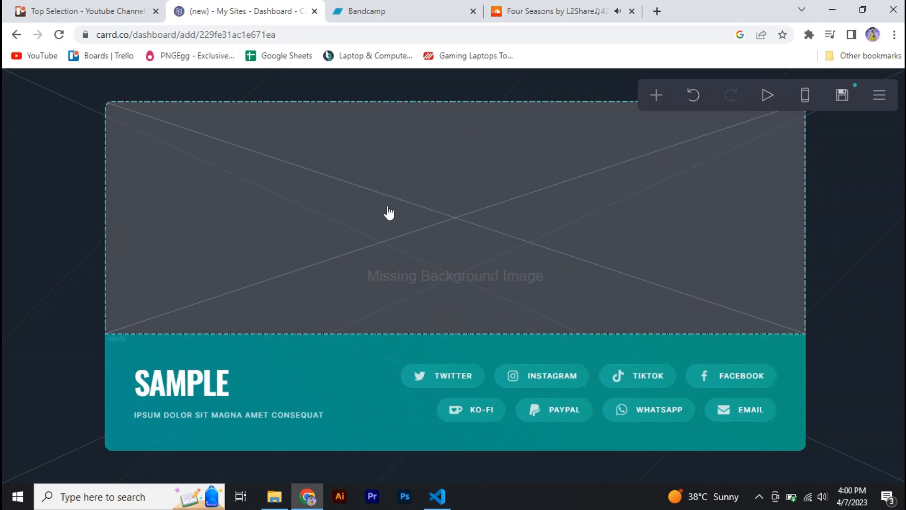
left_click(657, 94)
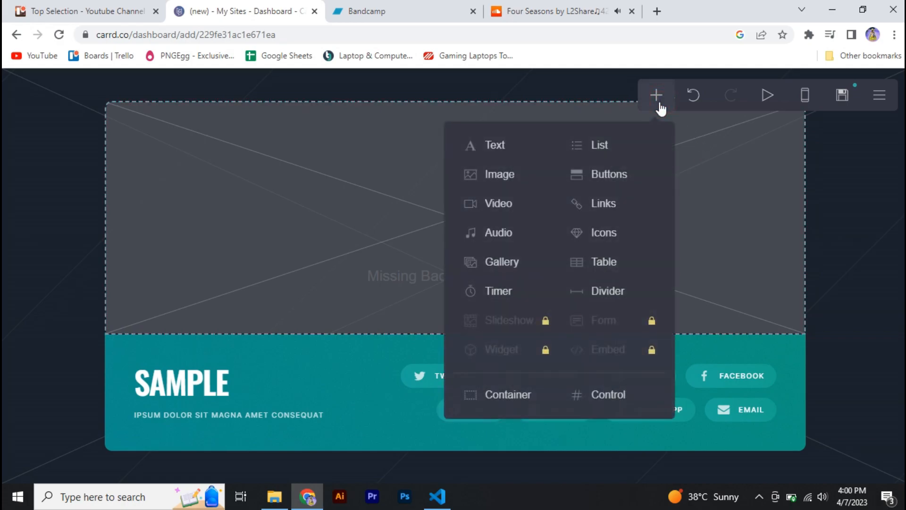
left_click(498, 233)
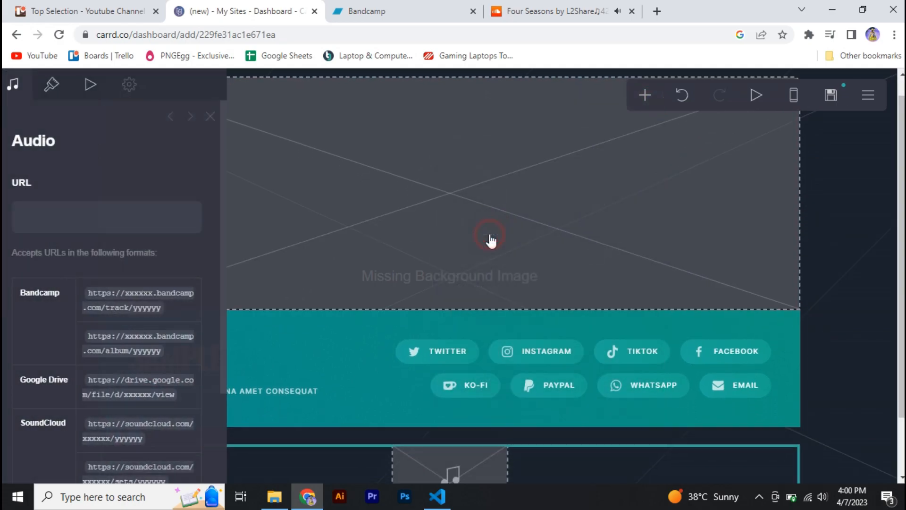
scroll("down", 3)
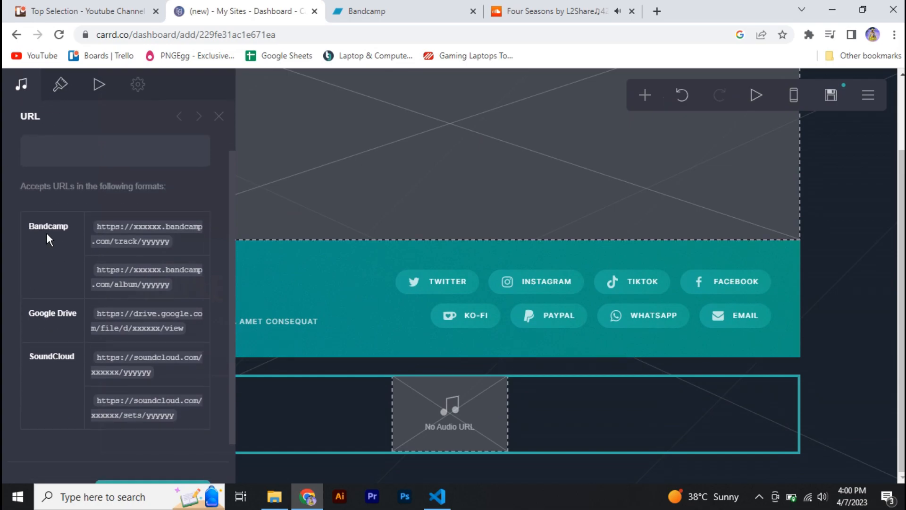
mouse_move(27, 315)
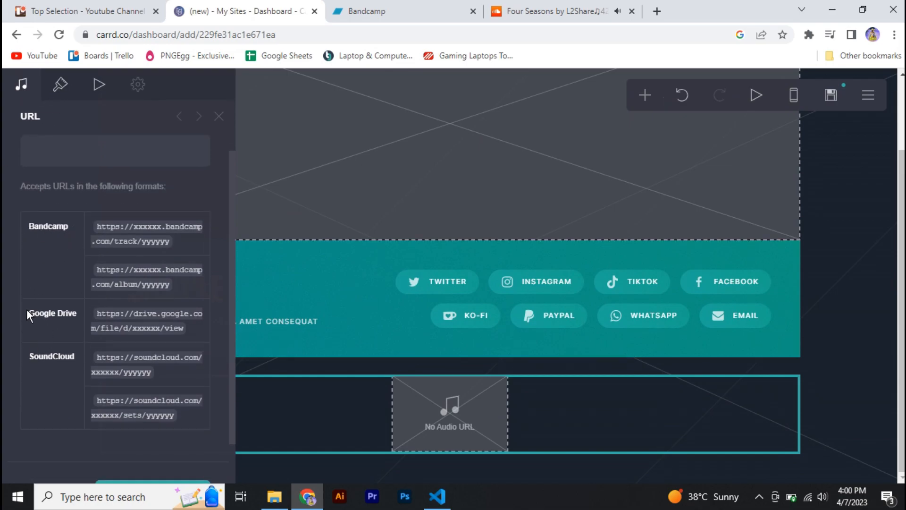
mouse_move(76, 334)
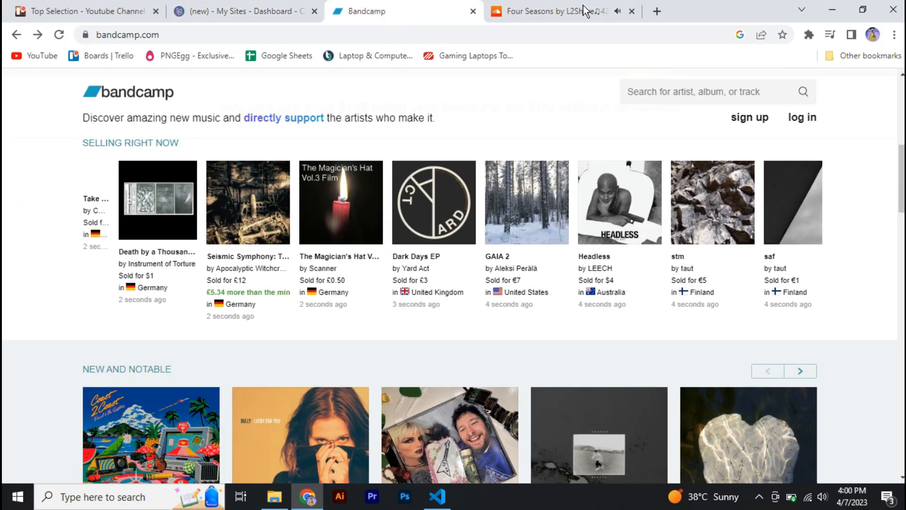
- Copy the link to the Four Seasons track from SoundCloud's share window
left_click(554, 11)
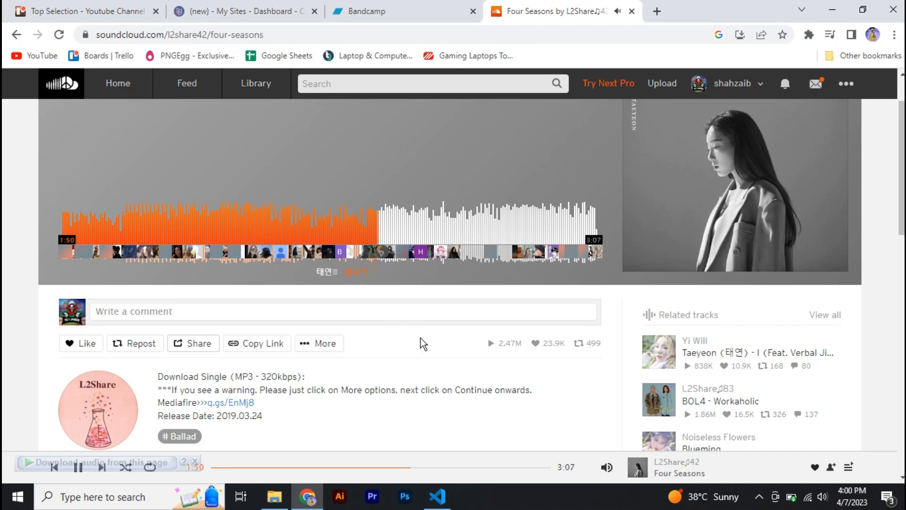
scroll("down", 3)
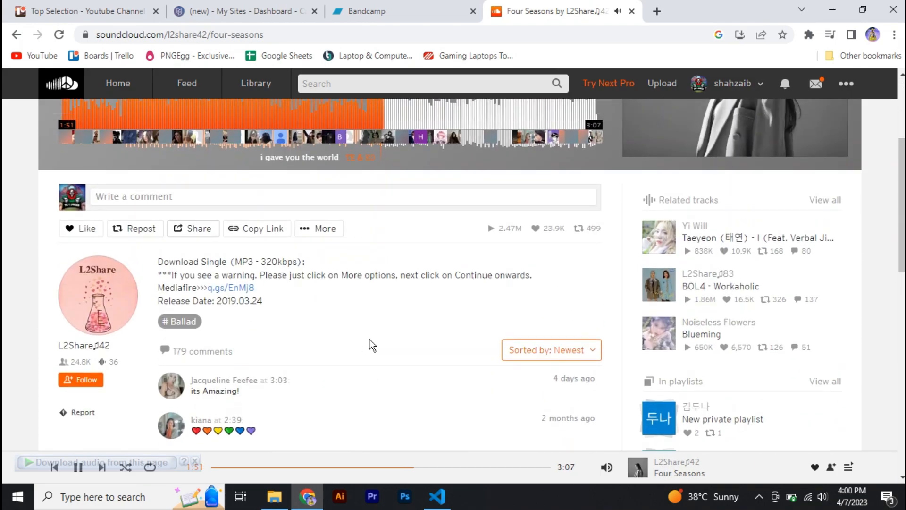
scroll("down", 3)
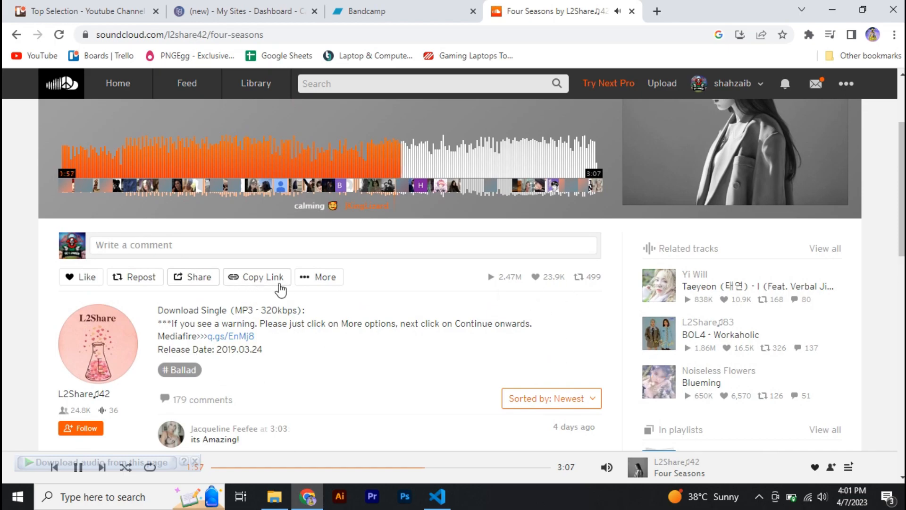
left_click(202, 276)
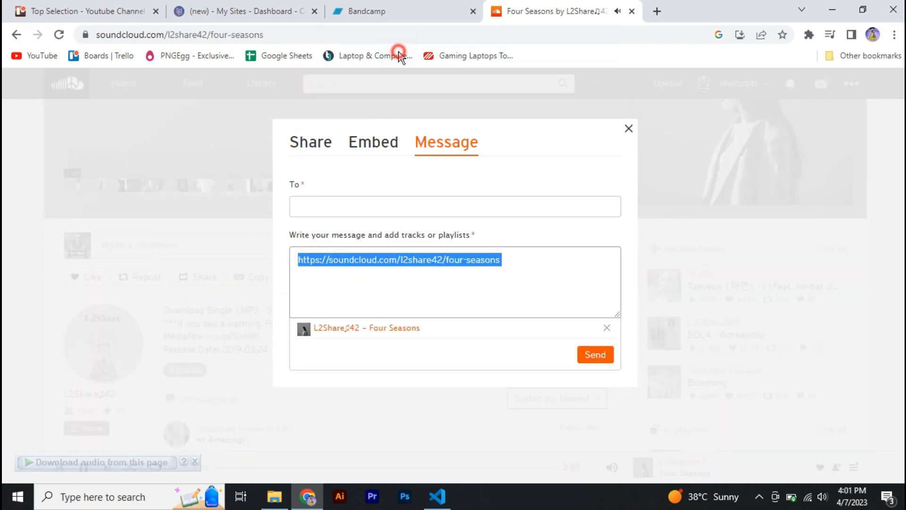
left_click(242, 11)
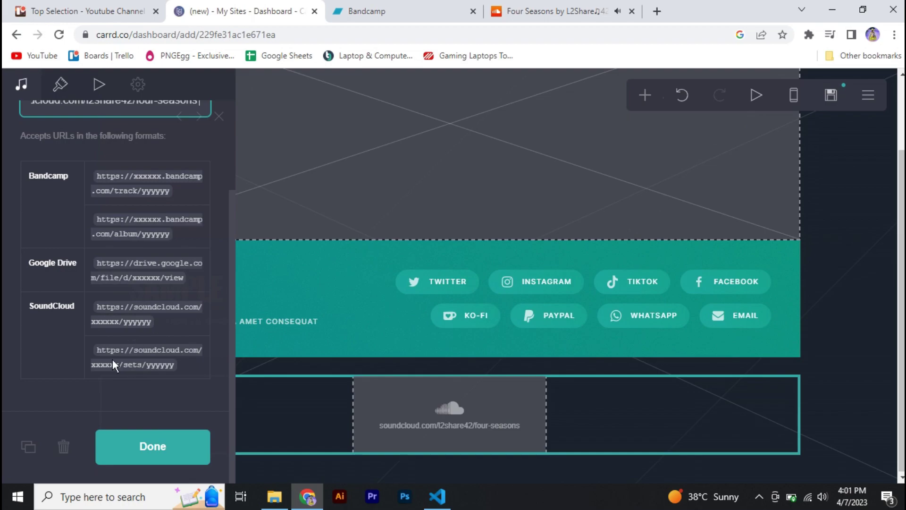
mouse_move(232, 426)
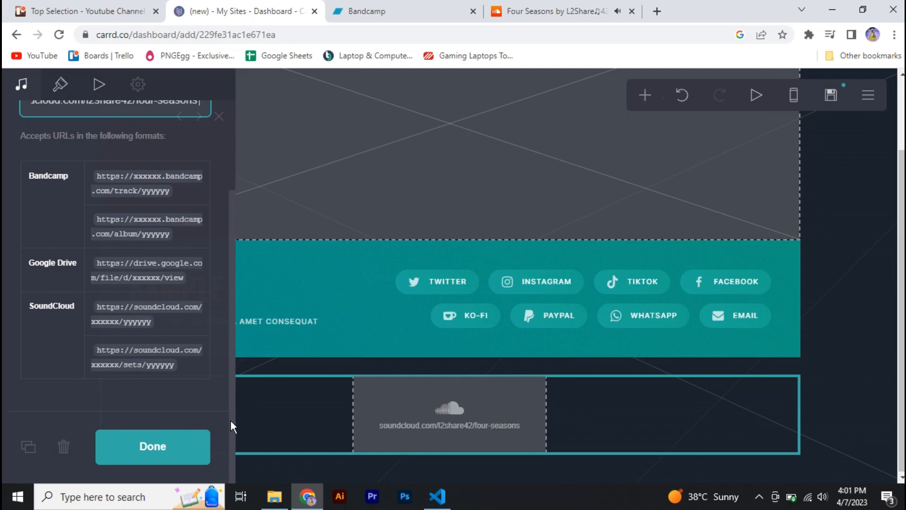
- Paste soundcloud.com/l2share42/four-seasons as the audio element's URL
scroll("down", 3)
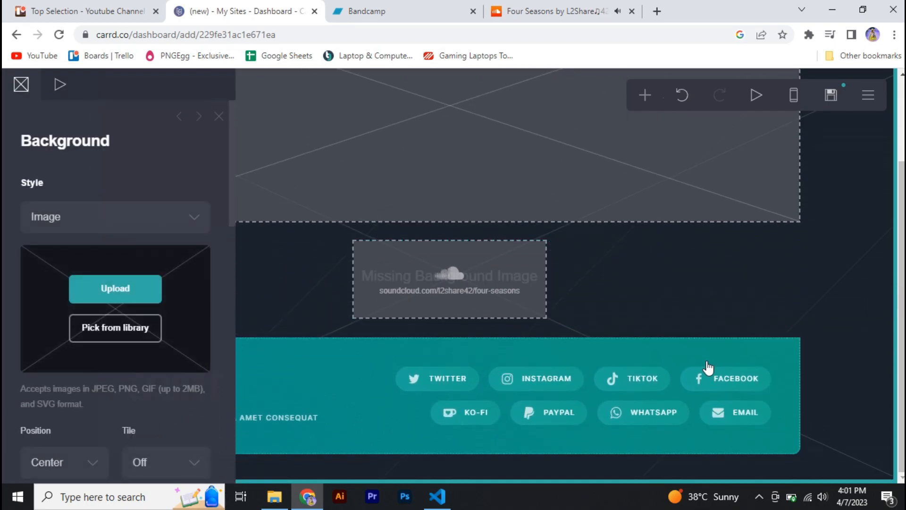
mouse_move(276, 317)
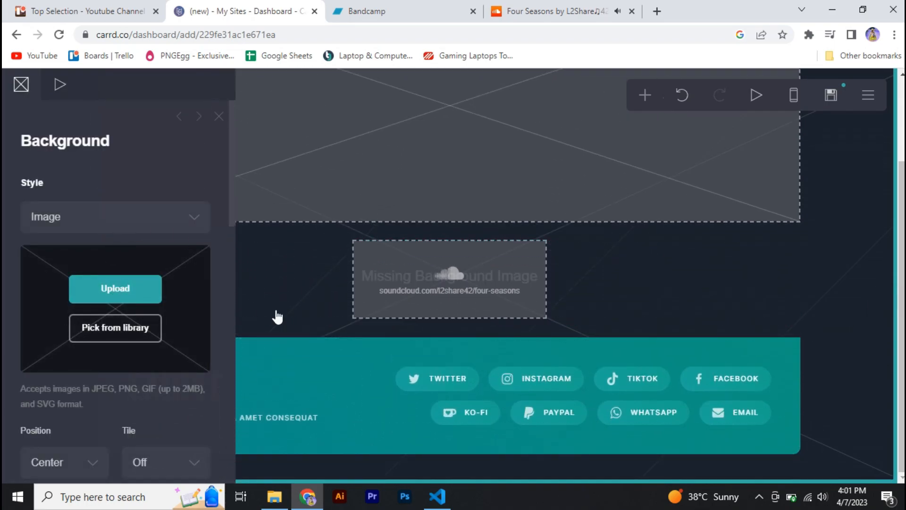
- Start uploading an image background, opening the Samples folder file picker
left_click(115, 289)
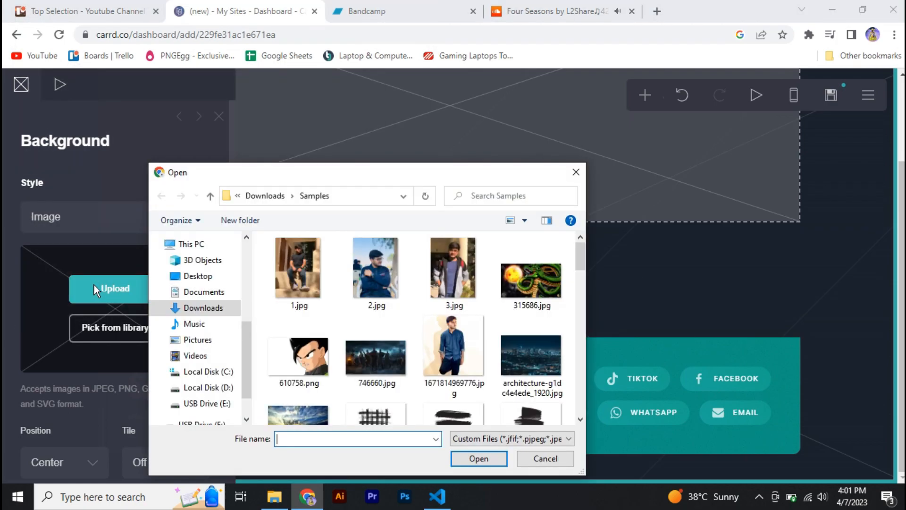